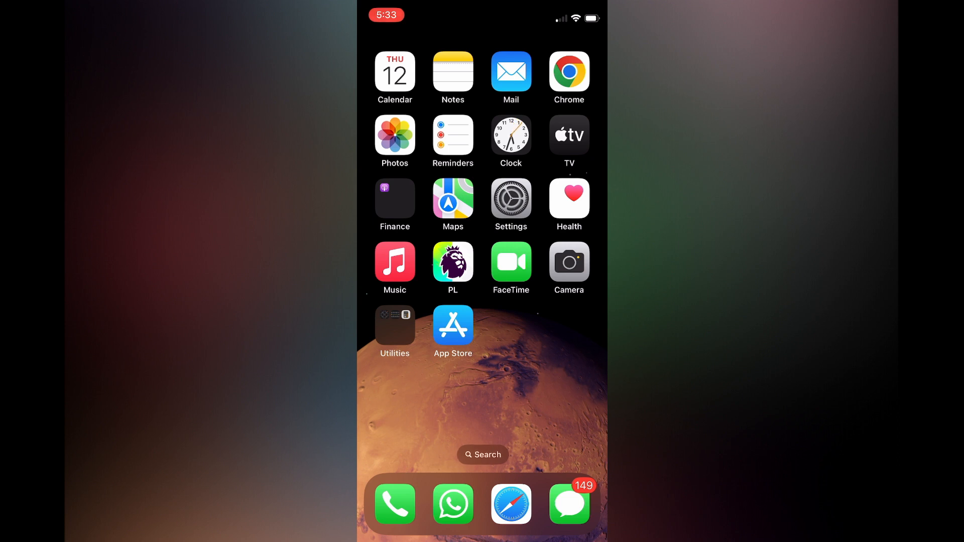
# Launch Calendar from the Home Screen, landing on the October 2023 month view
pyautogui.click(394, 72)
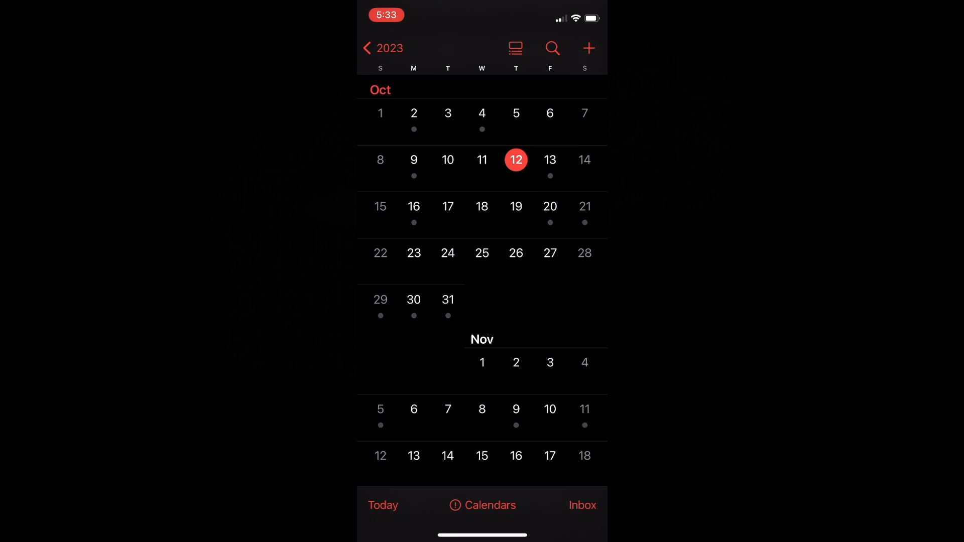
# Show the Calendars list and its add-calendar options menu
pyautogui.click(489, 504)
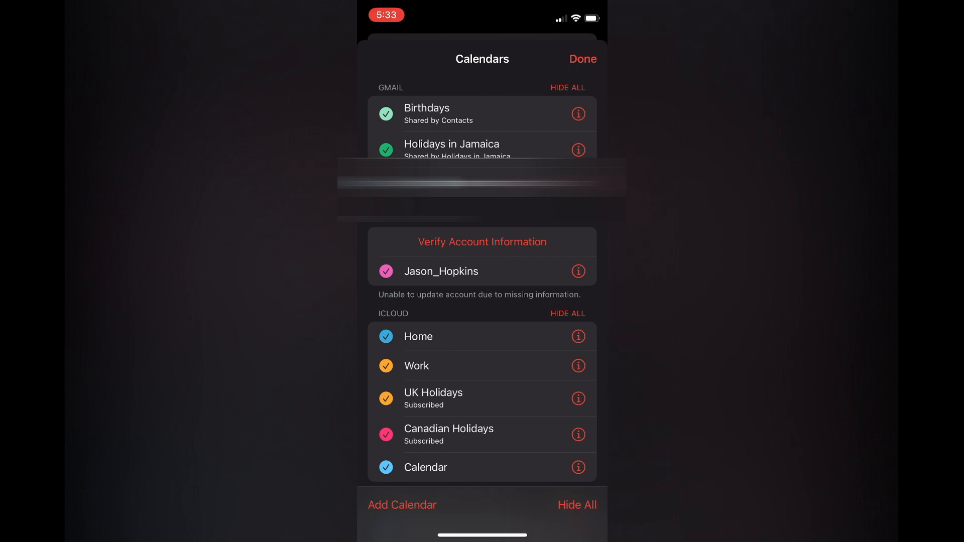
pyautogui.click(402, 504)
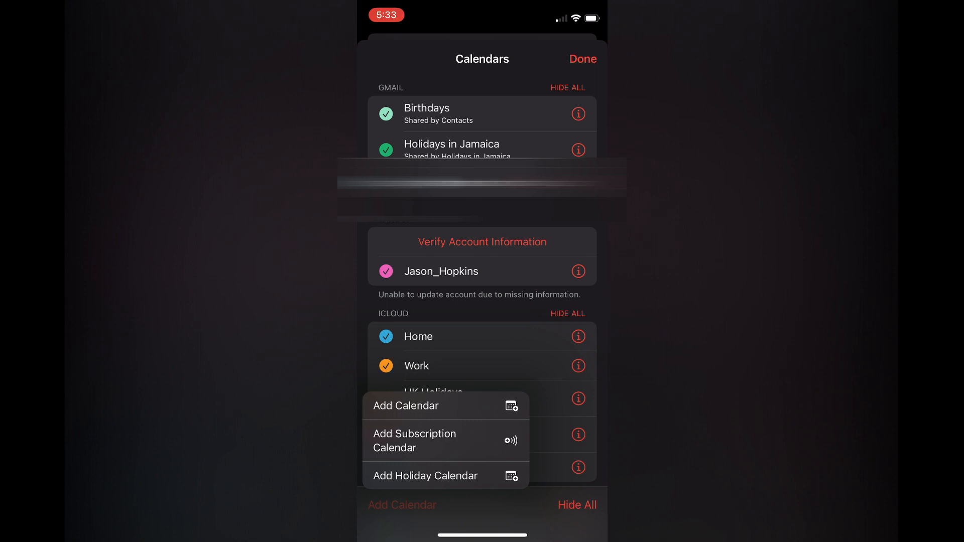
# Start a holiday calendar and search 'U' to select United States
pyautogui.click(425, 476)
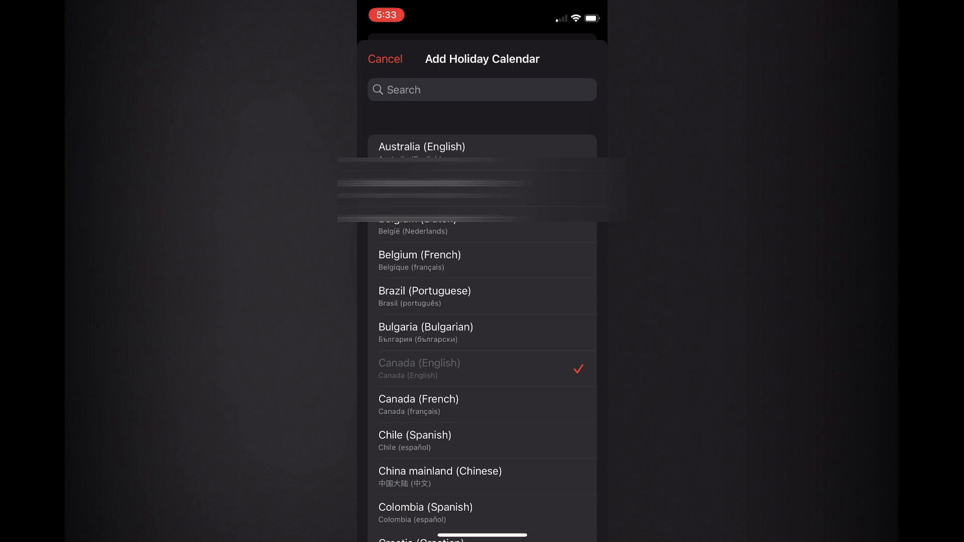
pyautogui.write('U')
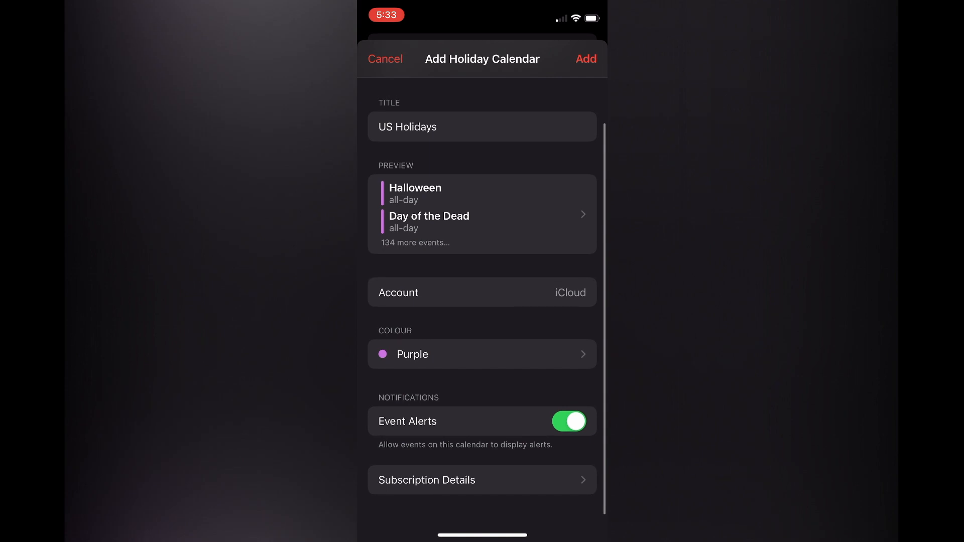
# Keep the US Holidays colour Purple and add the calendar
pyautogui.click(482, 354)
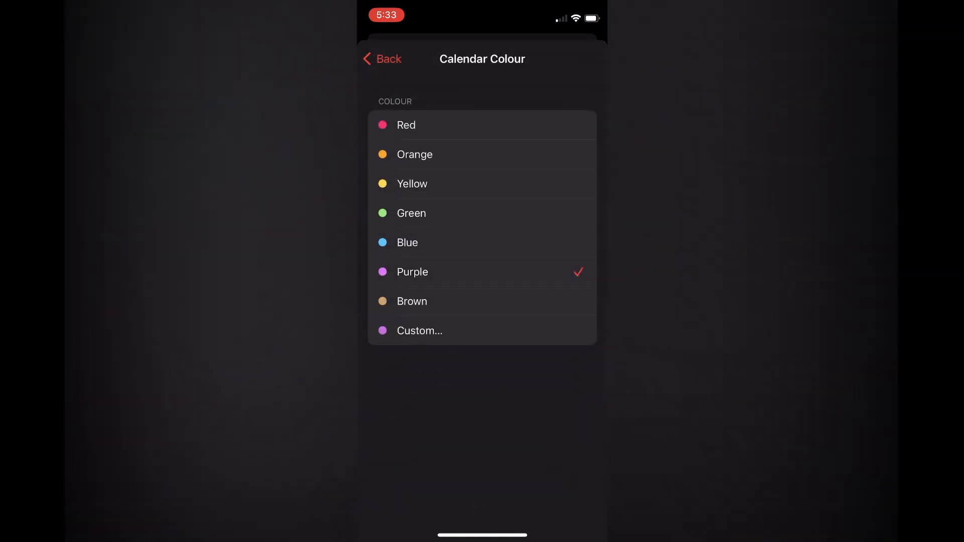
pyautogui.click(381, 59)
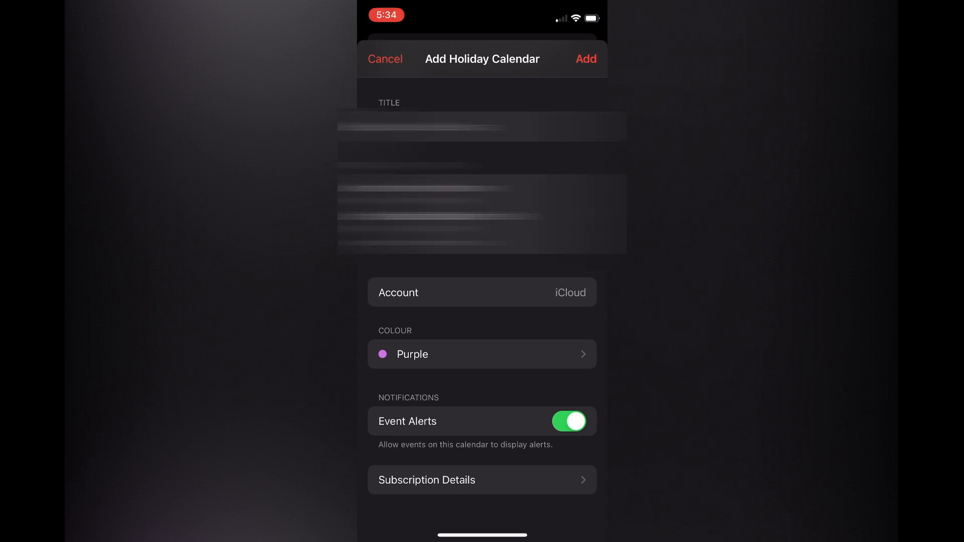
pyautogui.click(385, 58)
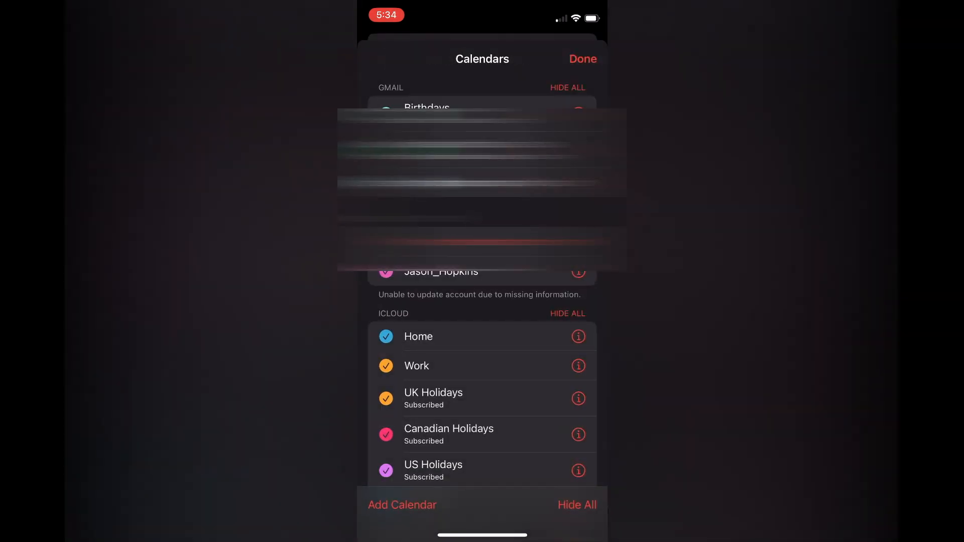
# Close the Calendars list and view October 31's two Halloween events
pyautogui.click(582, 59)
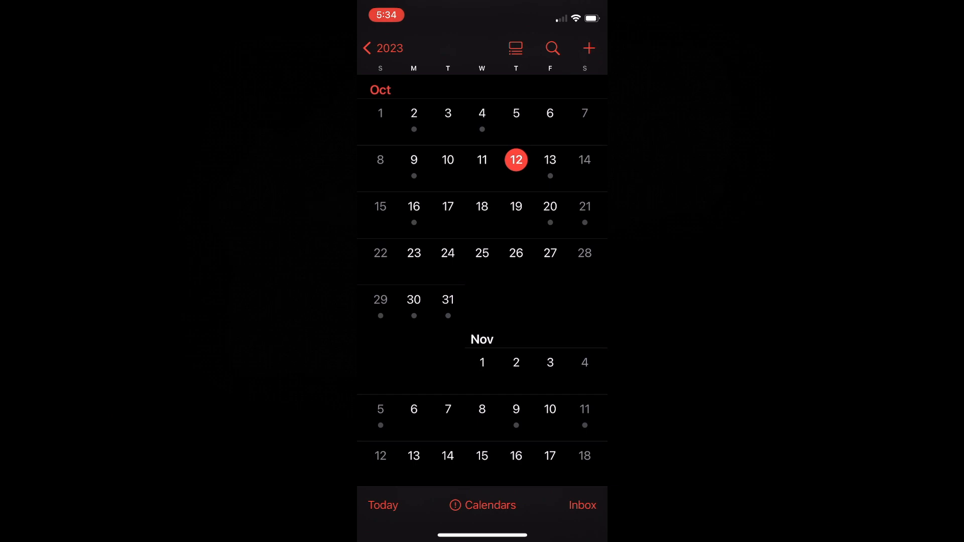
pyautogui.click(448, 299)
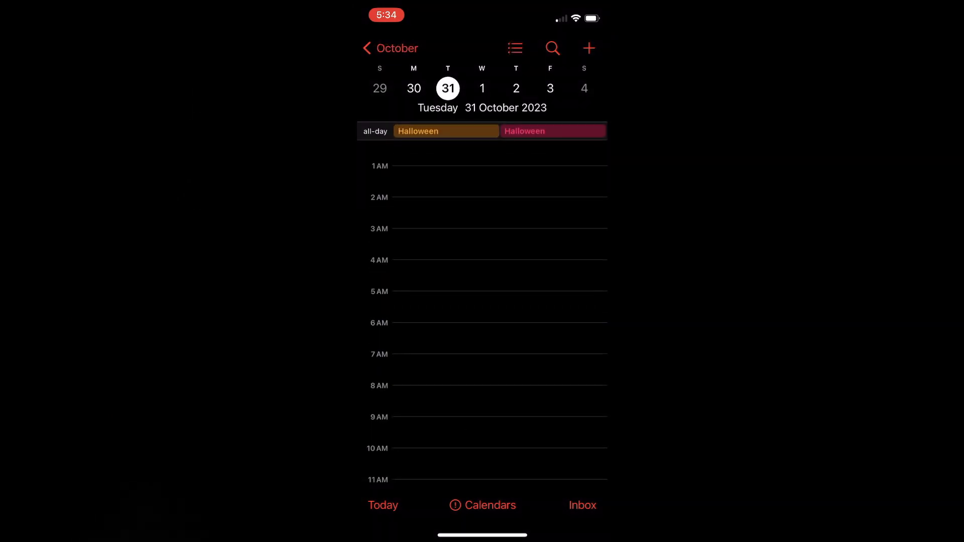